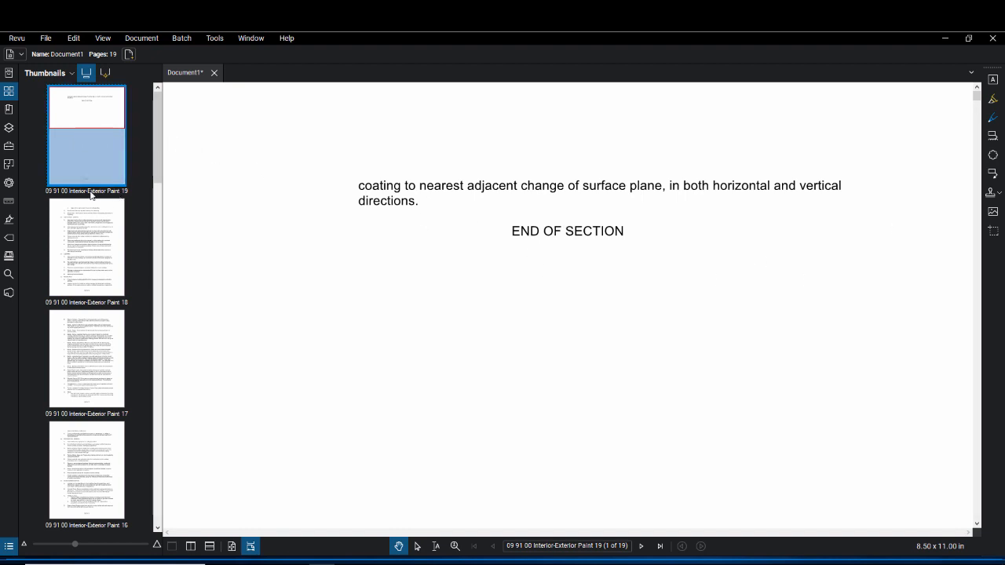
Step: Scroll the thumbnails to the end and check the order of pages 16, 18 and 17
{"action": "scroll", "scroll_direction": "down", "scroll_amount": 3}
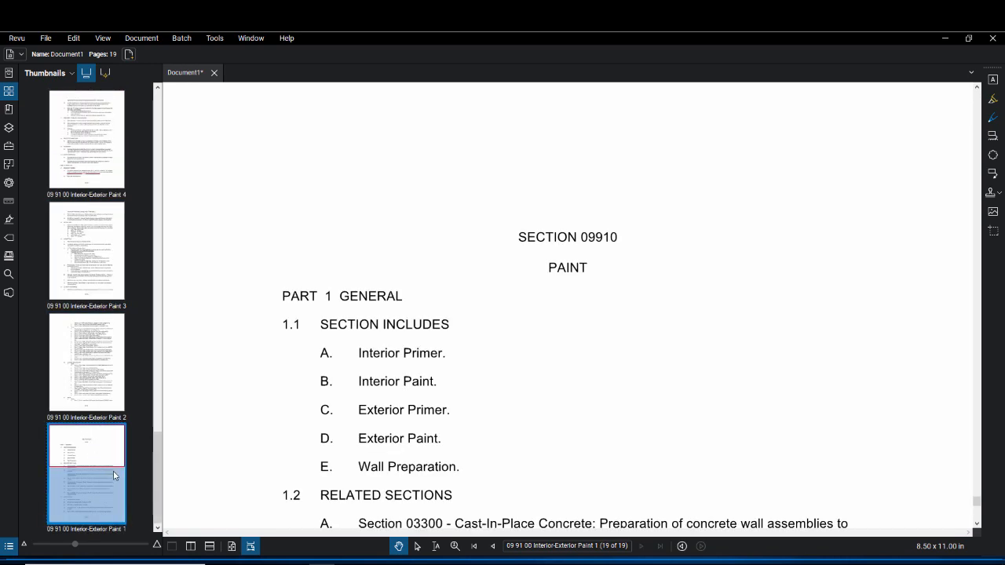
{"action": "scroll", "scroll_direction": "down", "scroll_amount": 3}
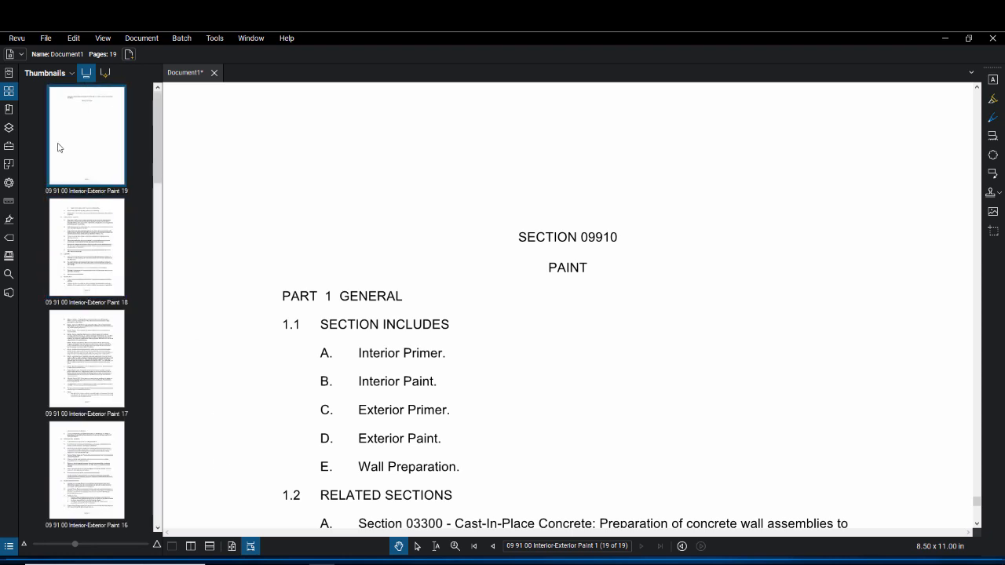
{"action": "left_click", "coordinate": [86, 469]}
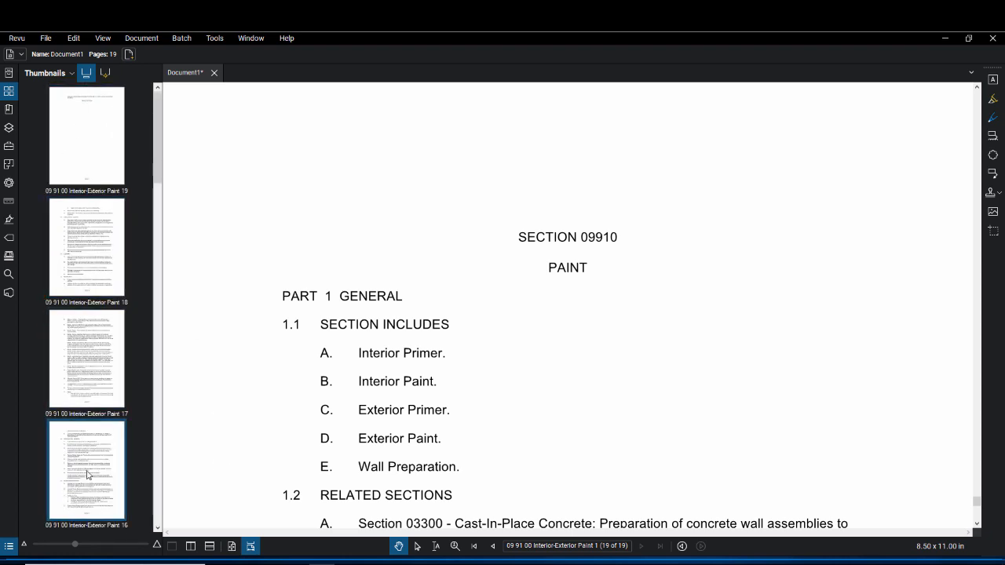
{"action": "left_click", "coordinate": [86, 248]}
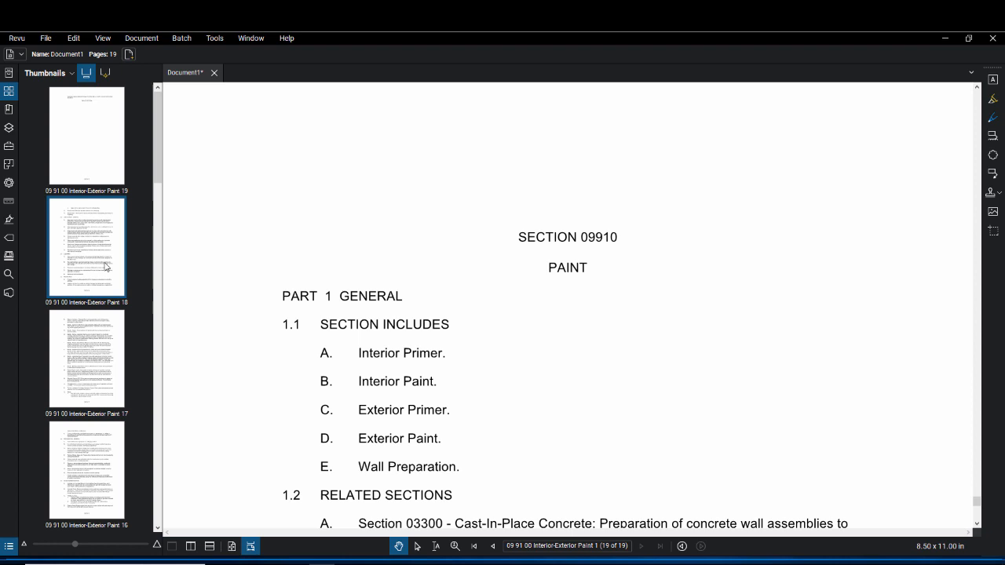
{"action": "left_click", "coordinate": [87, 358]}
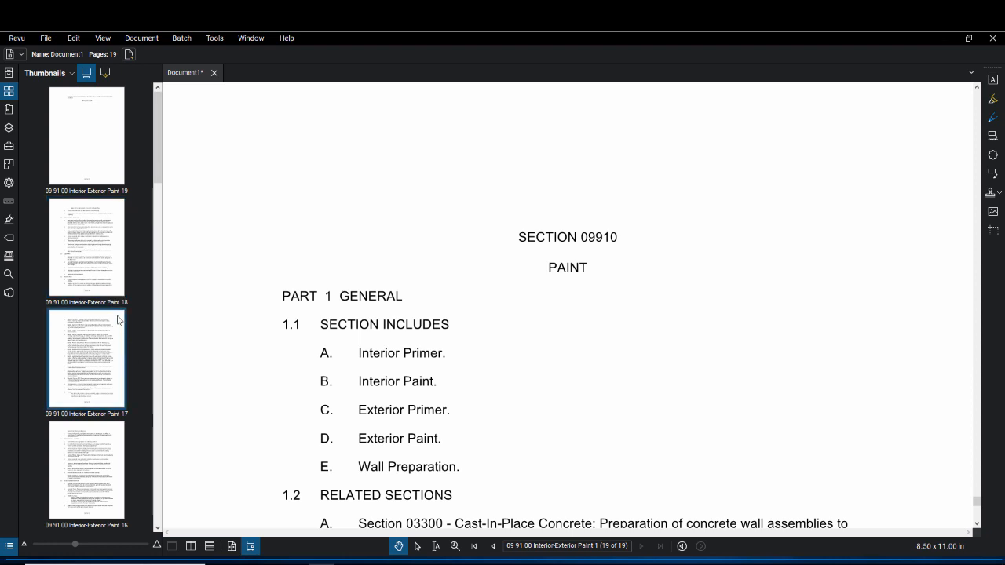
{"action": "scroll", "scroll_direction": "down", "scroll_amount": 3}
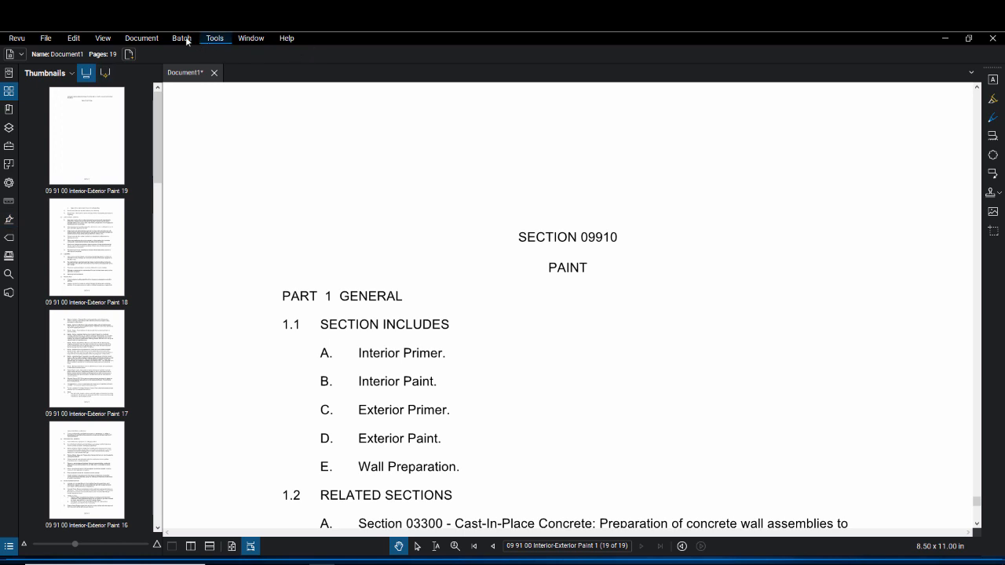
Step: Set Extract Pages to All Pages (1-19), extracting each page as a separate file
{"action": "left_click", "coordinate": [141, 37]}
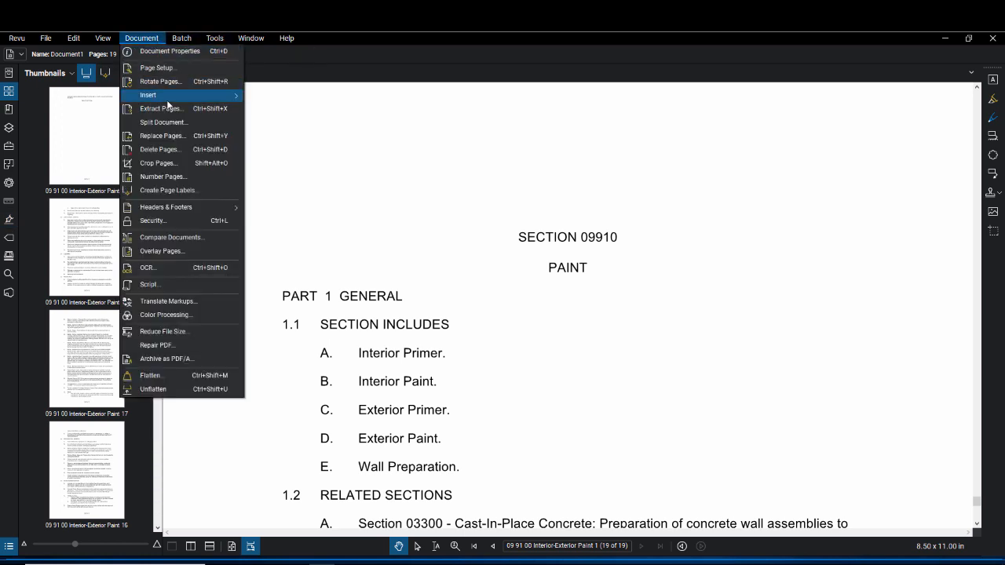
{"action": "mouse_move", "coordinate": [165, 108]}
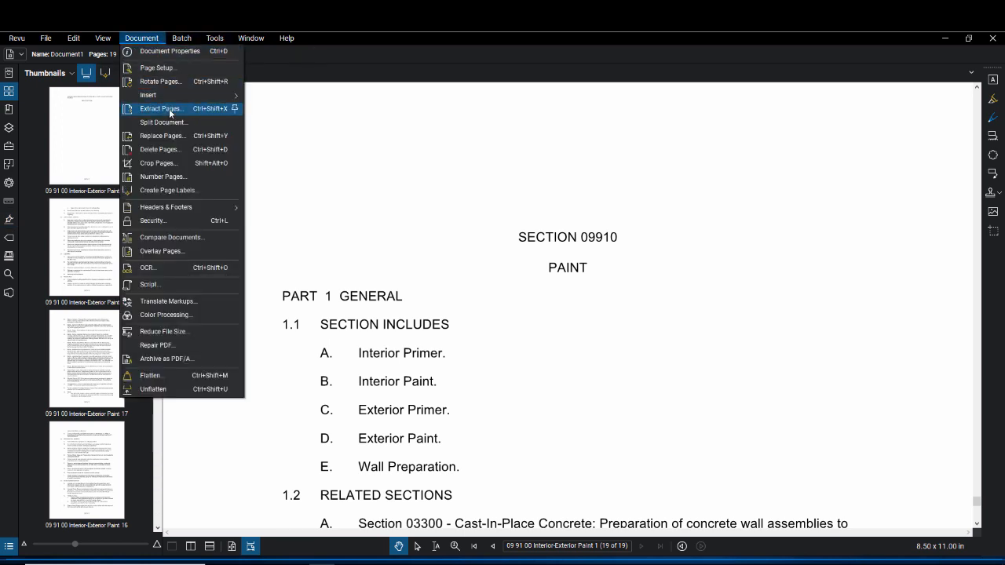
{"action": "left_click", "coordinate": [161, 108]}
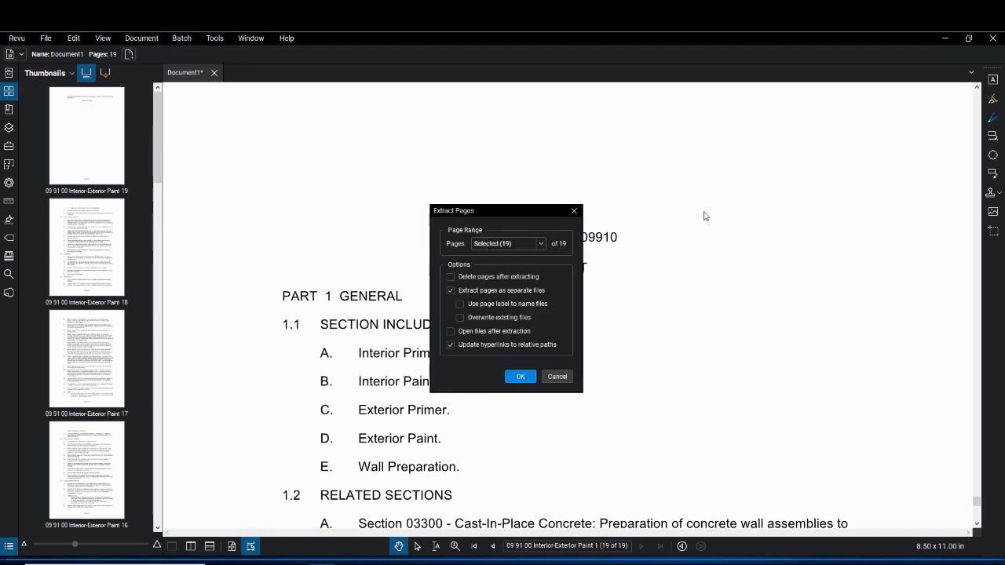
{"action": "left_click", "coordinate": [502, 243]}
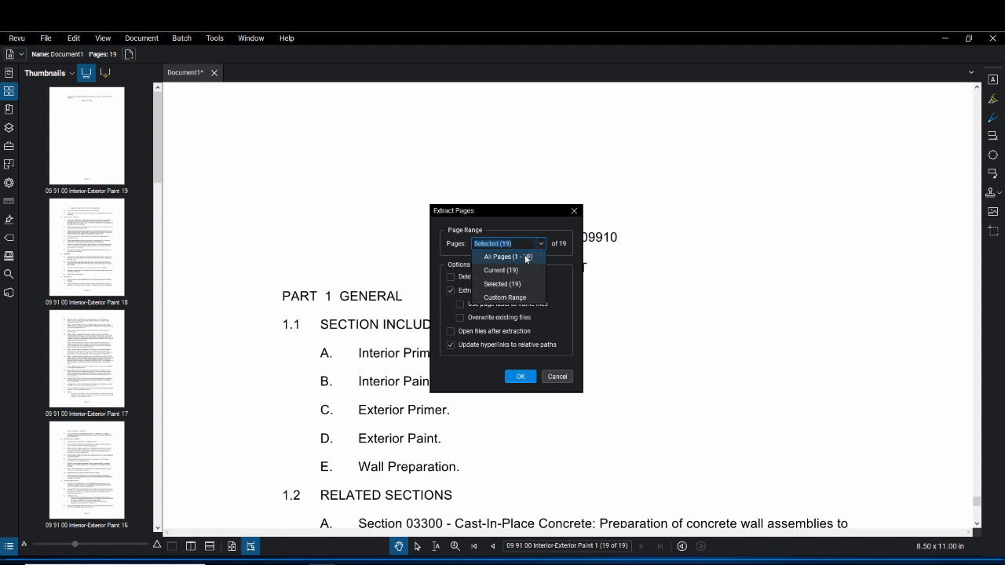
{"action": "left_click", "coordinate": [502, 257]}
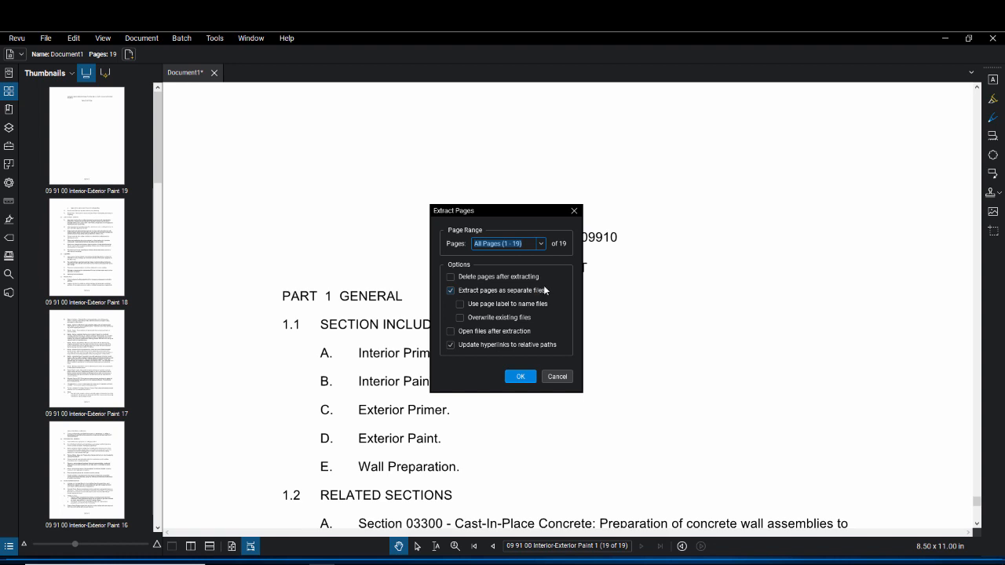
{"action": "left_click", "coordinate": [459, 305]}
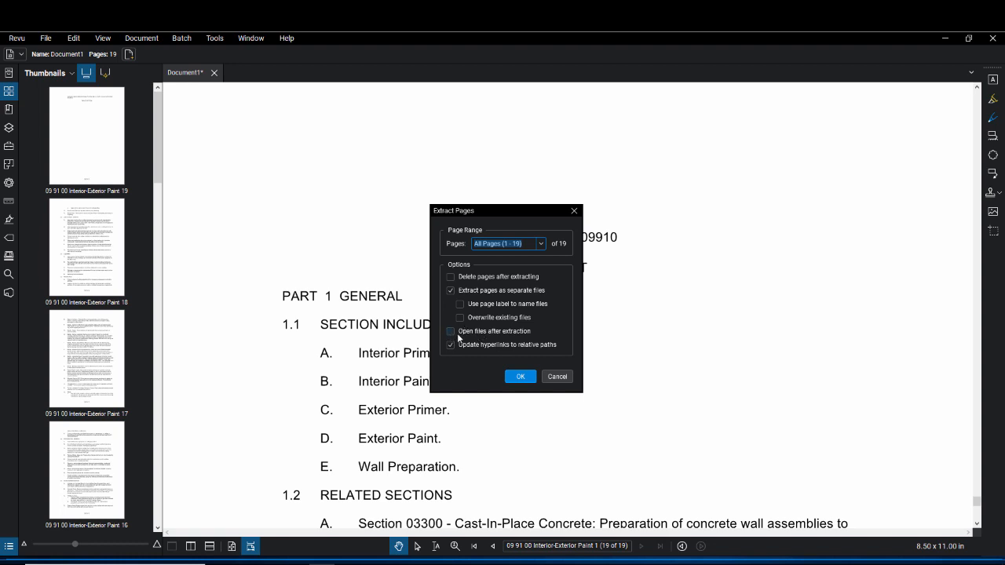
{"action": "left_click", "coordinate": [450, 345]}
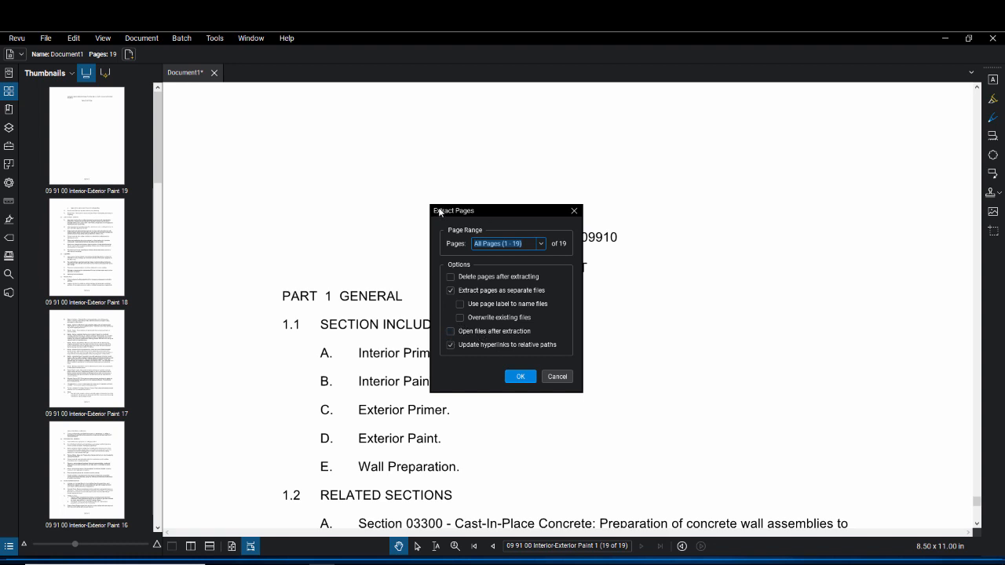
{"action": "mouse_move", "coordinate": [511, 369]}
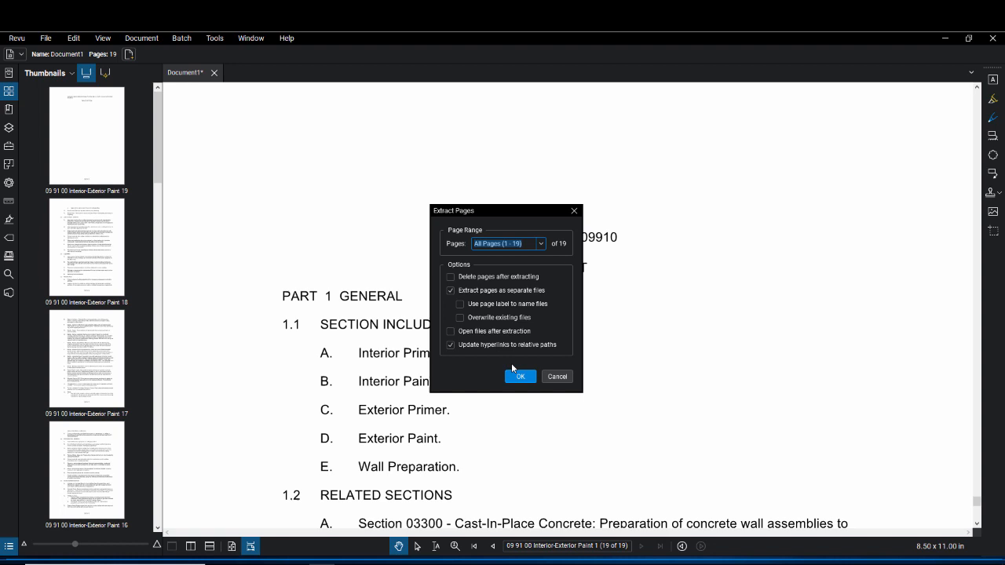
Step: Confirm extraction, saving the page files into the Extracted Pages folder
{"action": "left_click", "coordinate": [520, 376]}
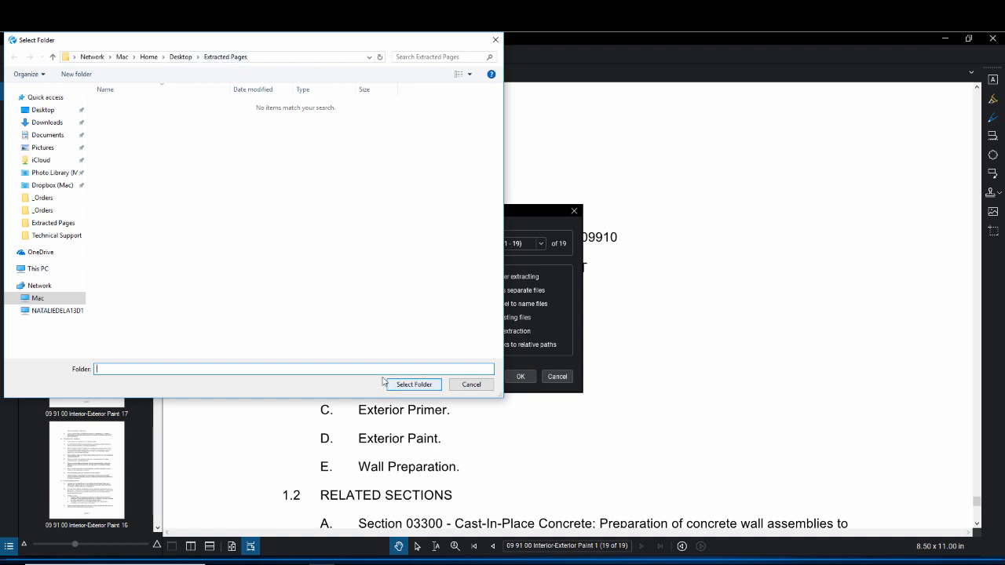
{"action": "left_click", "coordinate": [413, 384]}
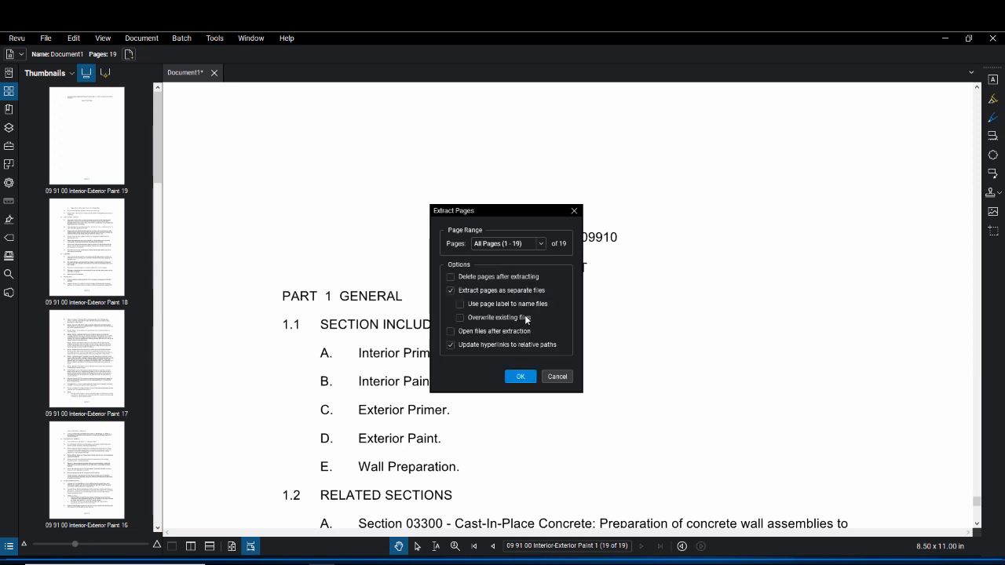
{"action": "left_click", "coordinate": [520, 376]}
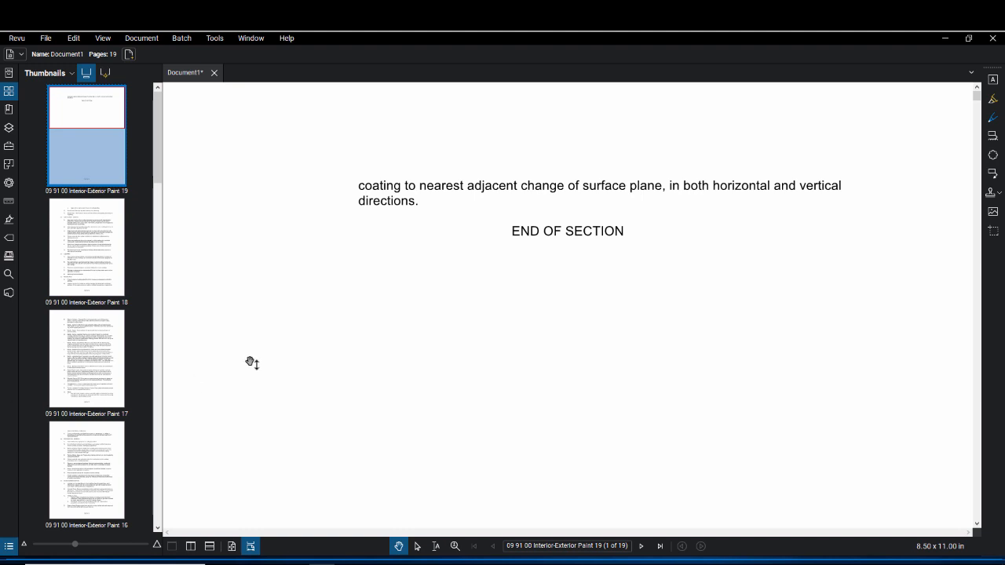
Step: Start File > Combine and bring up the Add file picker
{"action": "left_click", "coordinate": [45, 38]}
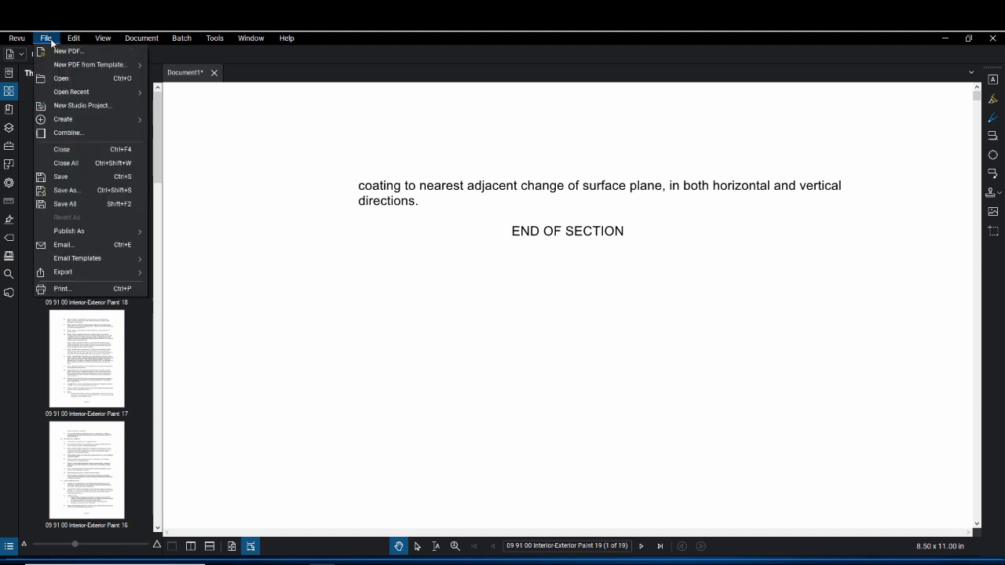
{"action": "left_click", "coordinate": [68, 133]}
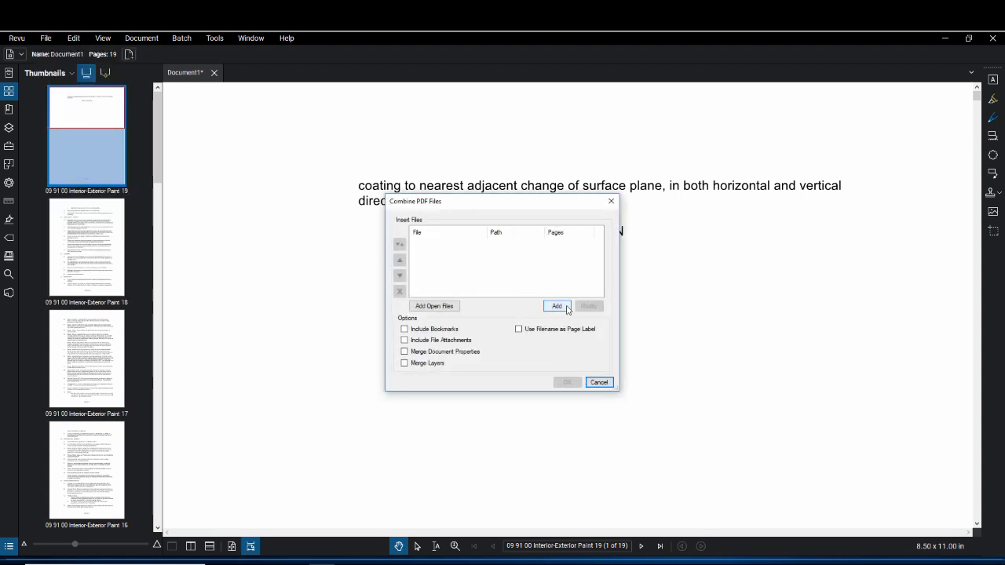
{"action": "left_click", "coordinate": [556, 305]}
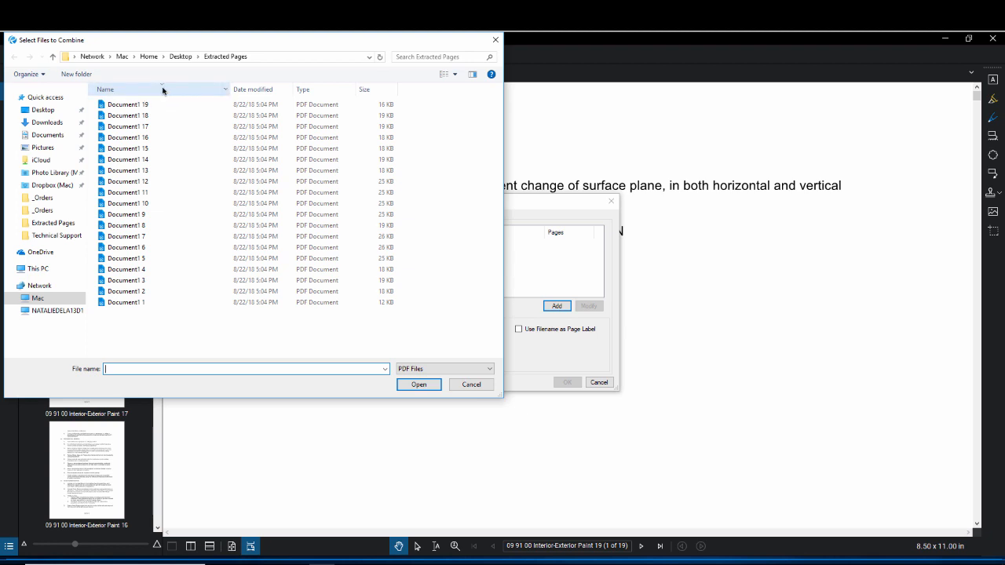
Step: Sort files by name descending and add Document1 19 through Document1 1
{"action": "left_click", "coordinate": [105, 88]}
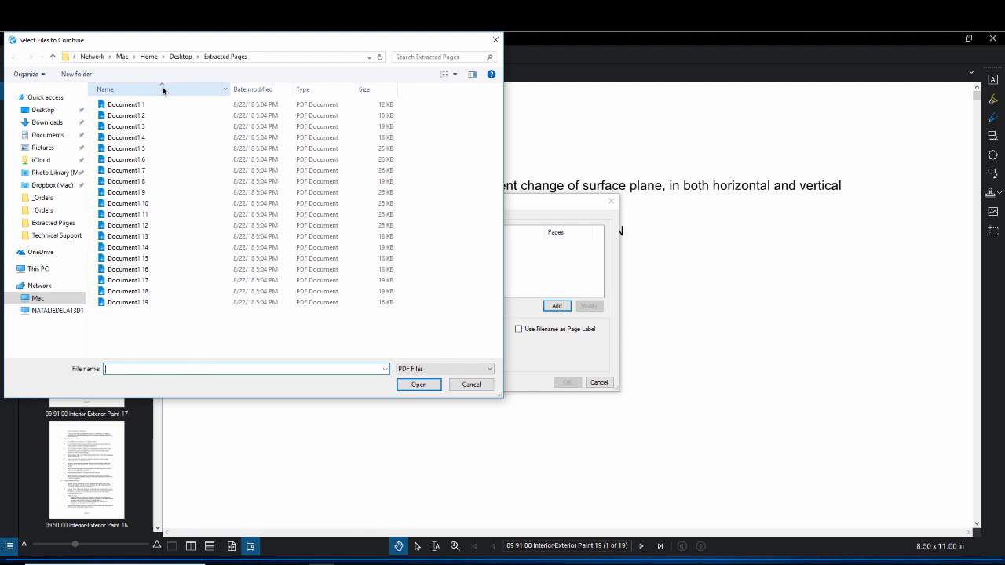
{"action": "left_click", "coordinate": [105, 88]}
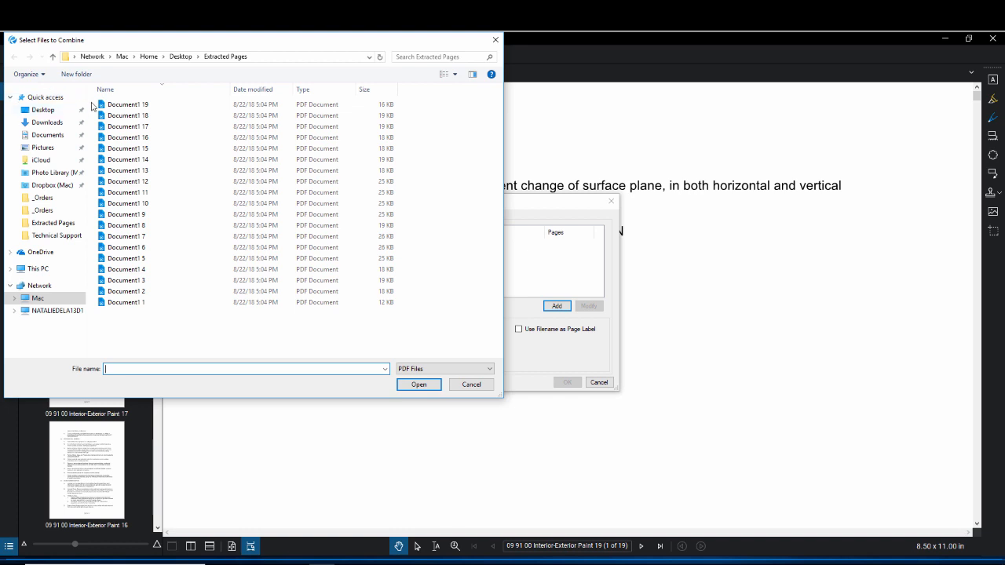
{"action": "left_click", "coordinate": [128, 104]}
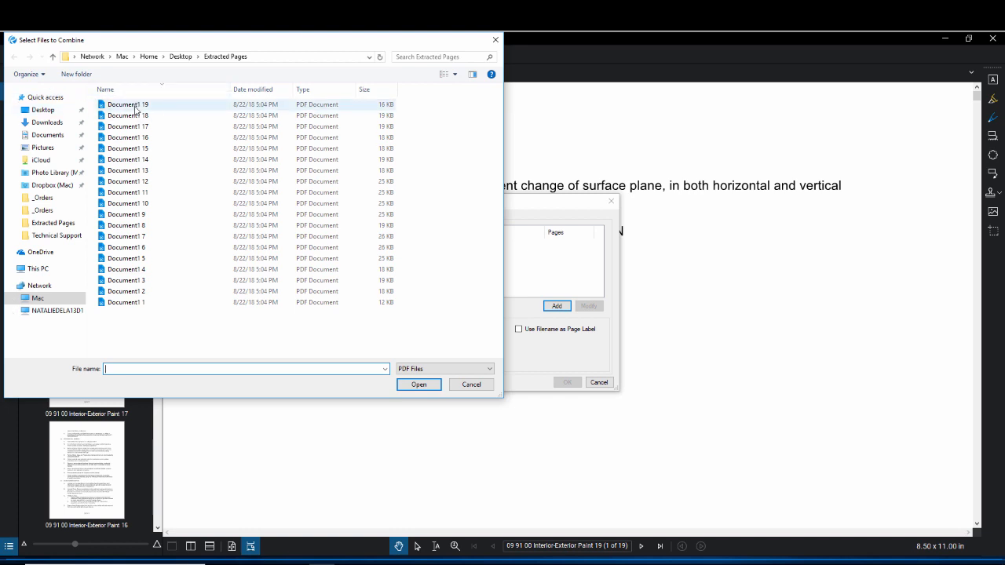
{"action": "mouse_move", "coordinate": [147, 108]}
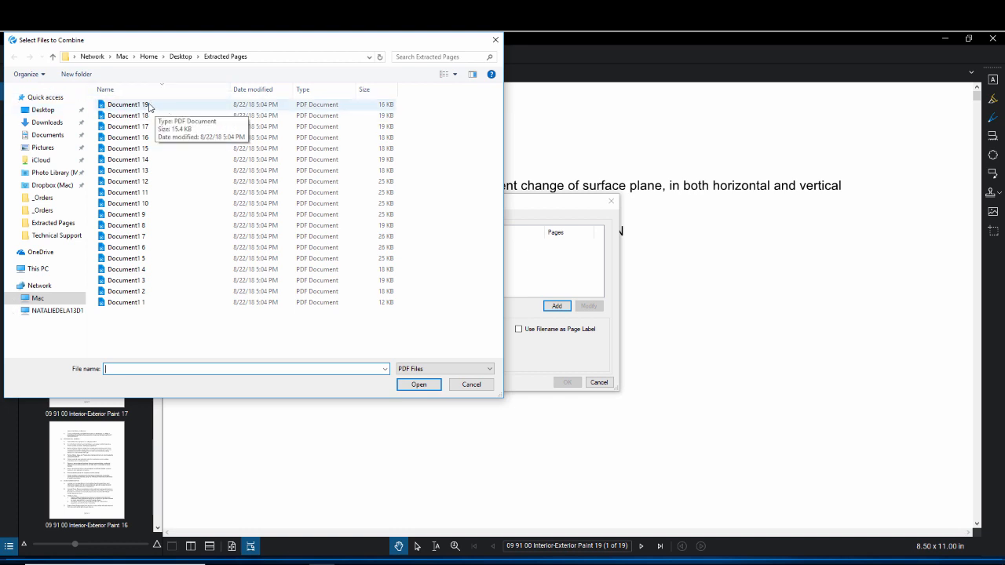
{"action": "left_click", "coordinate": [128, 116]}
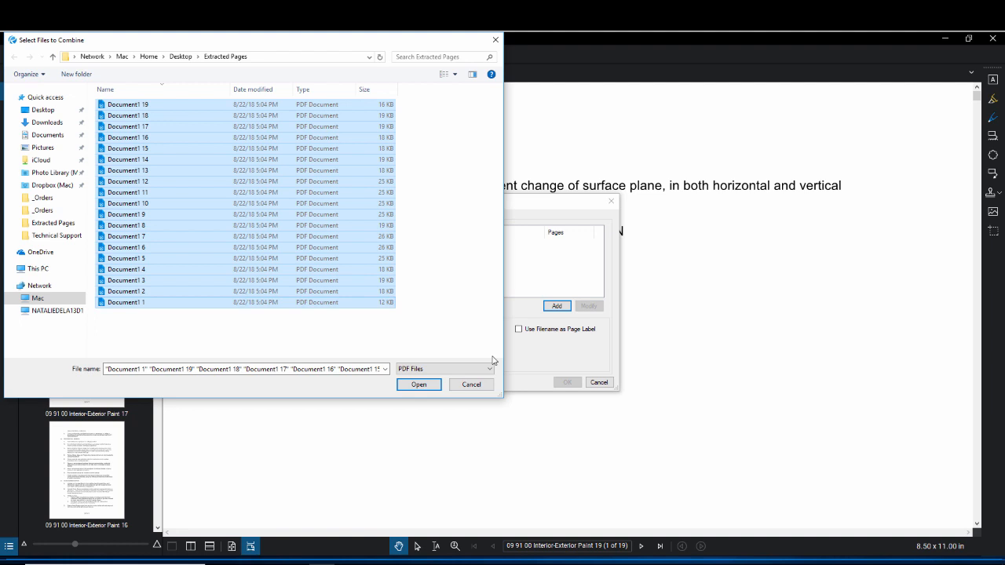
{"action": "left_click", "coordinate": [419, 384]}
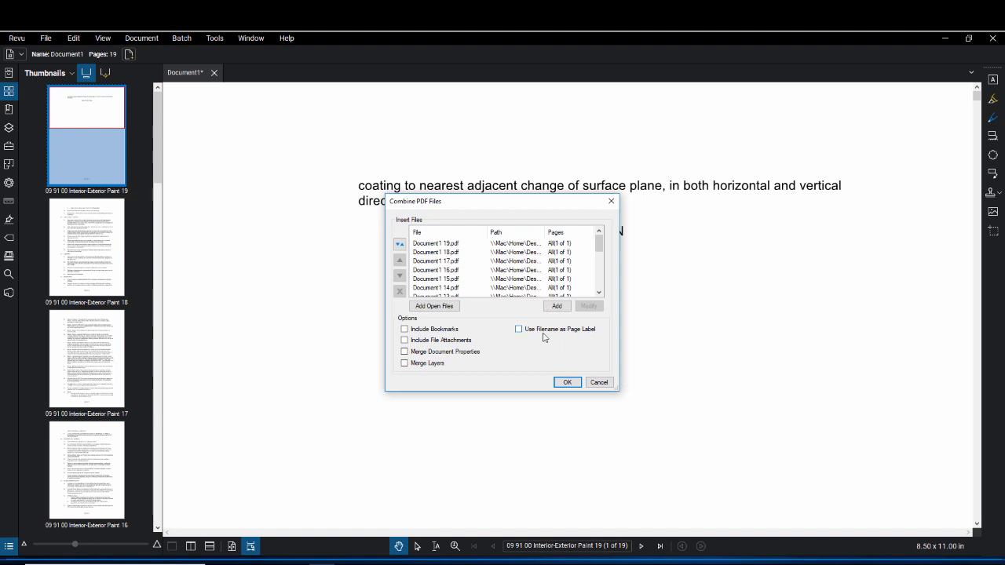
{"action": "mouse_move", "coordinate": [545, 329]}
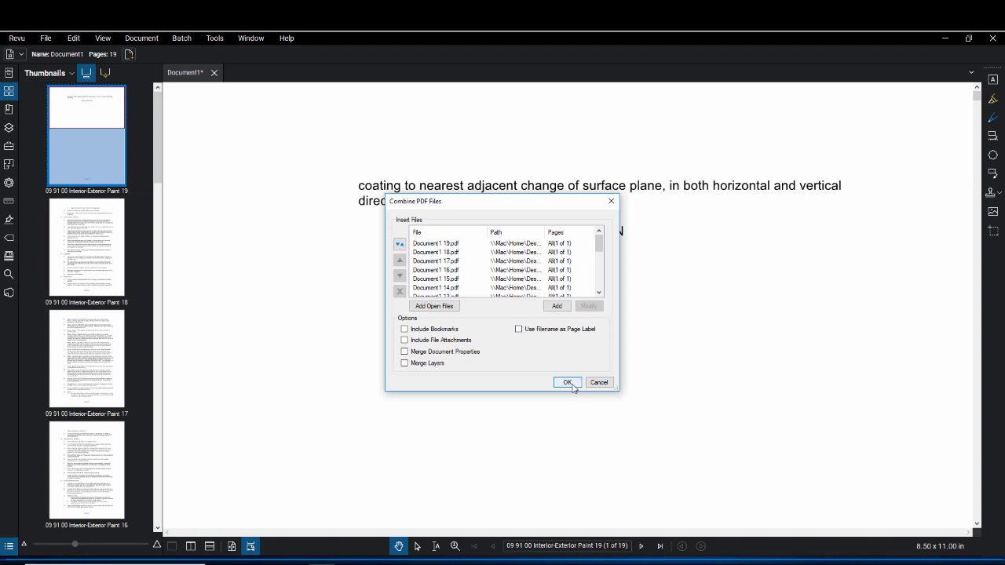
Step: Confirm Combine PDF Files to create the 19-page Document2
{"action": "left_click", "coordinate": [567, 382]}
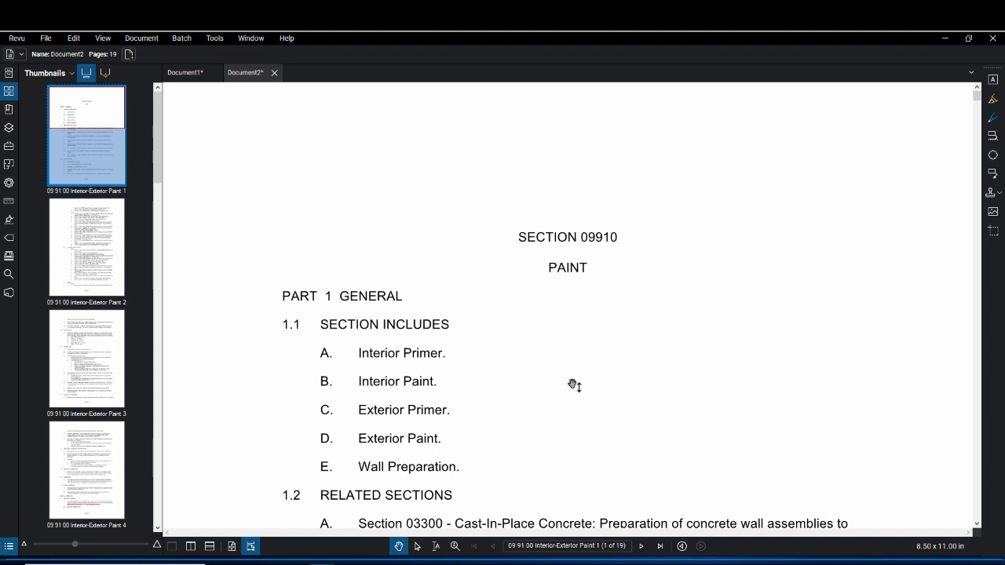
{"action": "mouse_move", "coordinate": [173, 85]}
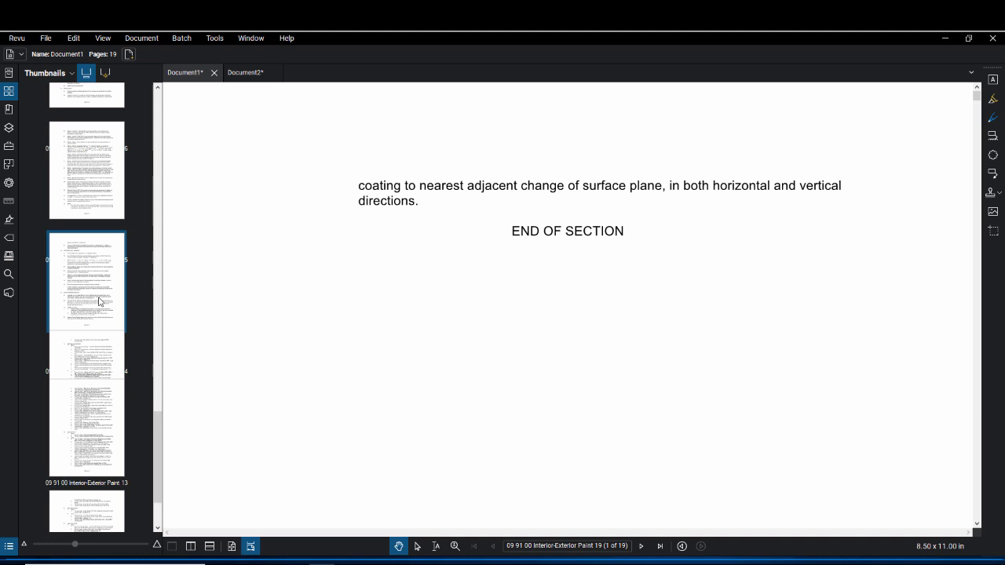
{"action": "left_click", "coordinate": [244, 73]}
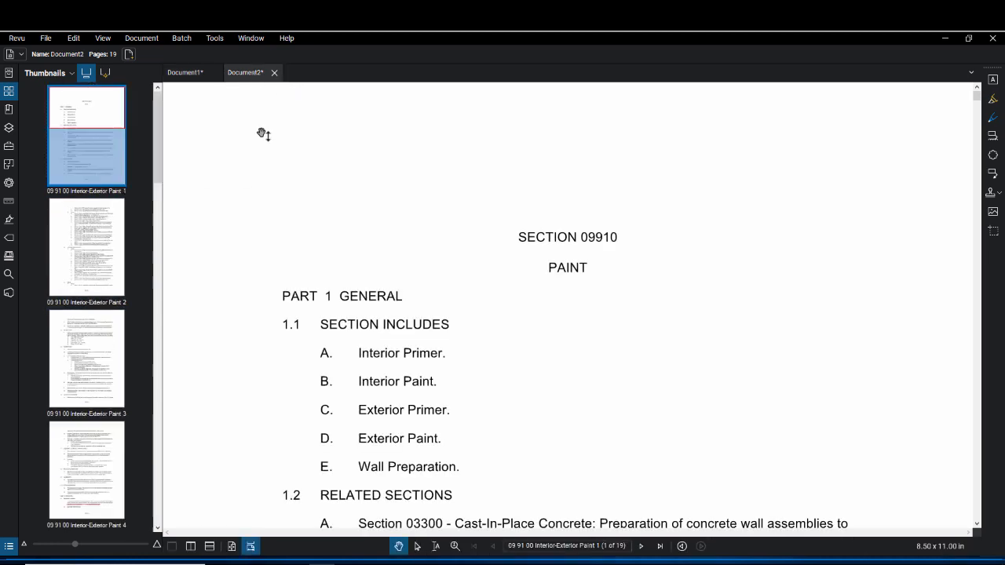